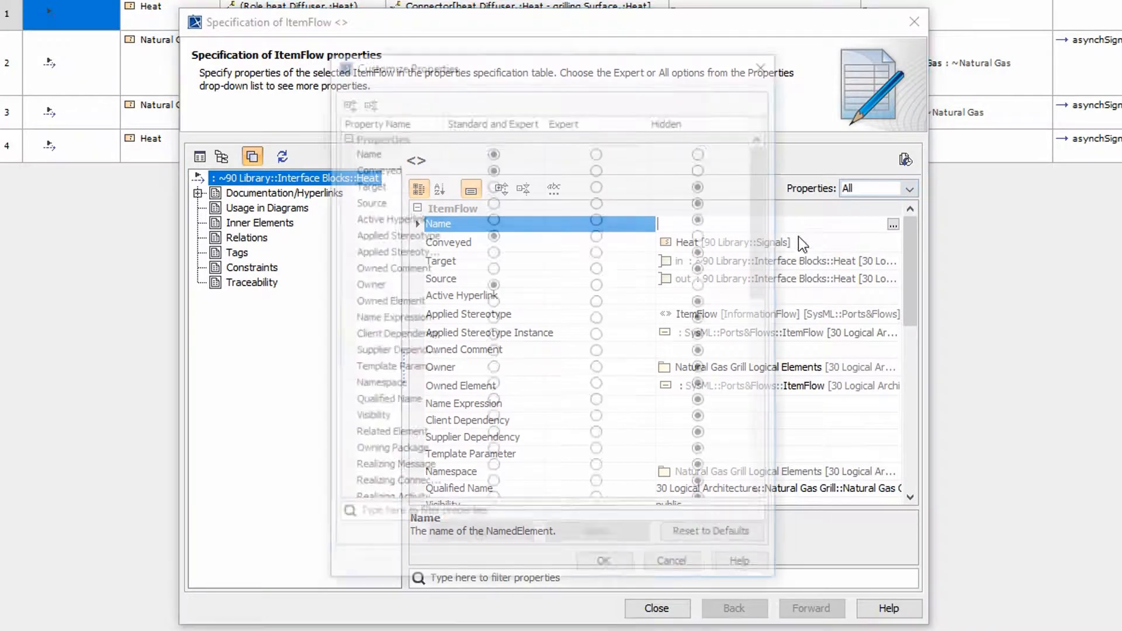
- Filter Customize Properties for 'real' and set the three Realizing rows to Expert, confirming with OK
type("real")
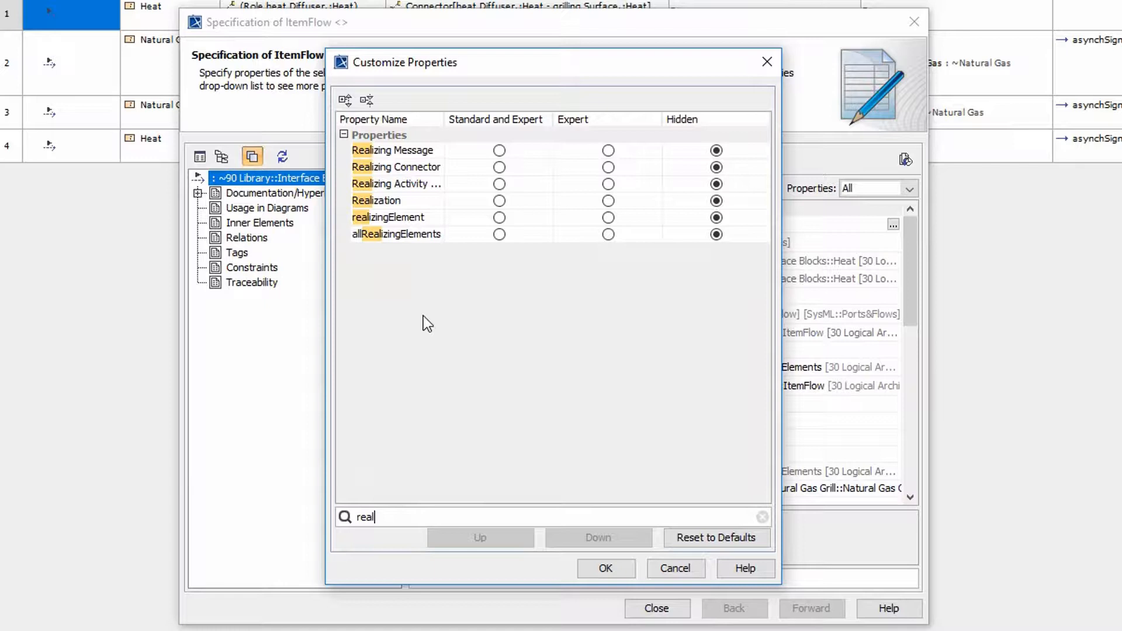
mouse_move(608, 168)
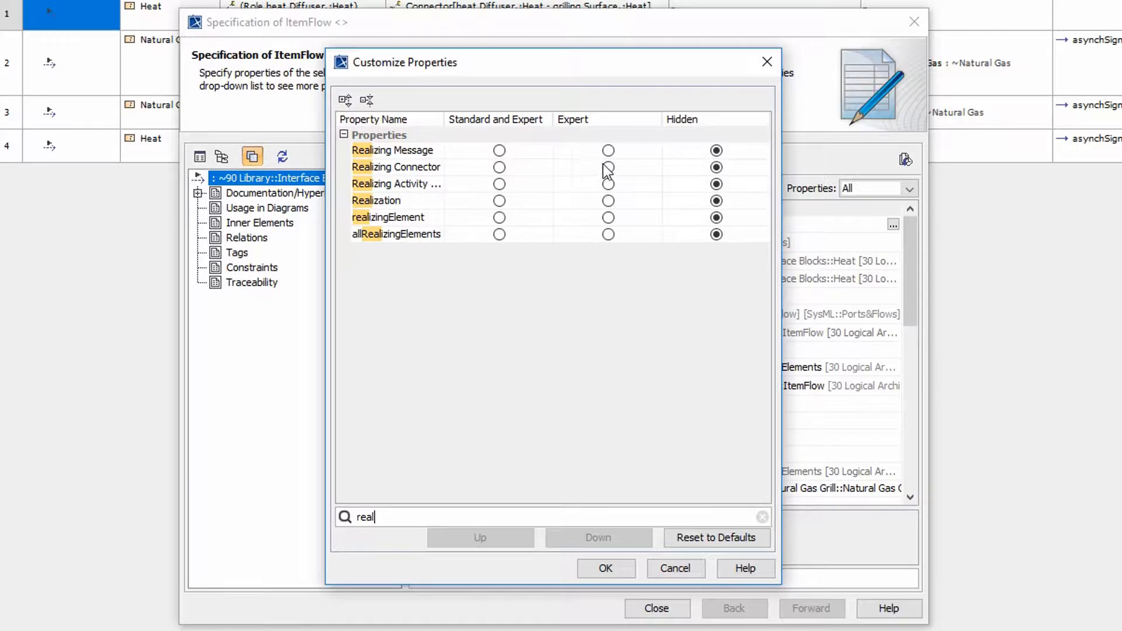
left_click(608, 167)
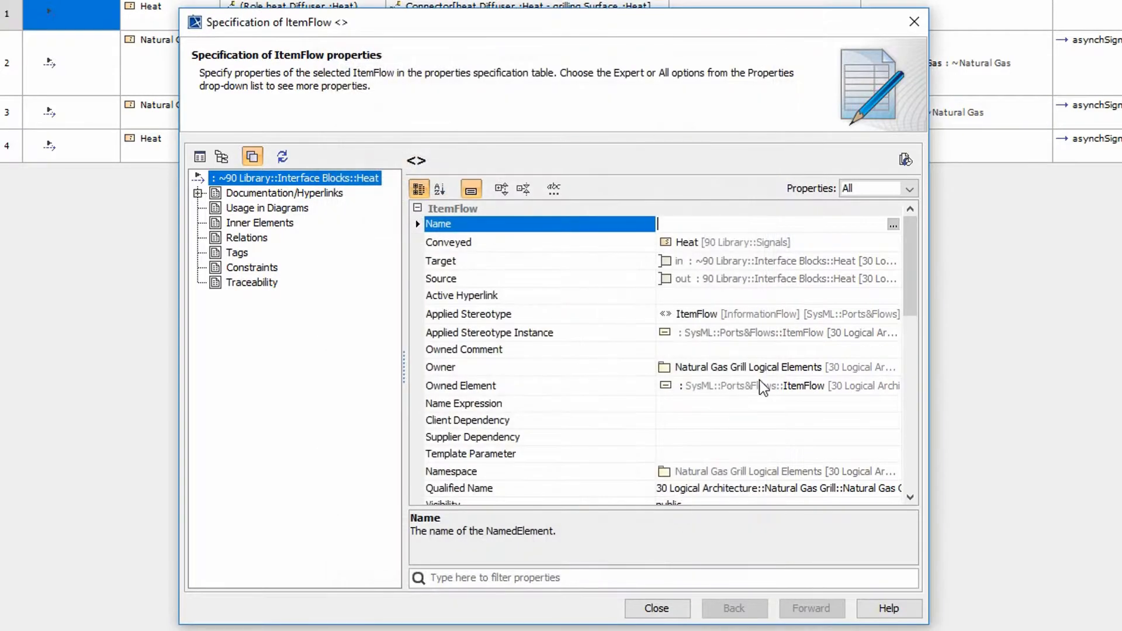
- Switch the Properties filter from All to Expert to list the Realizing properties
left_click(907, 188)
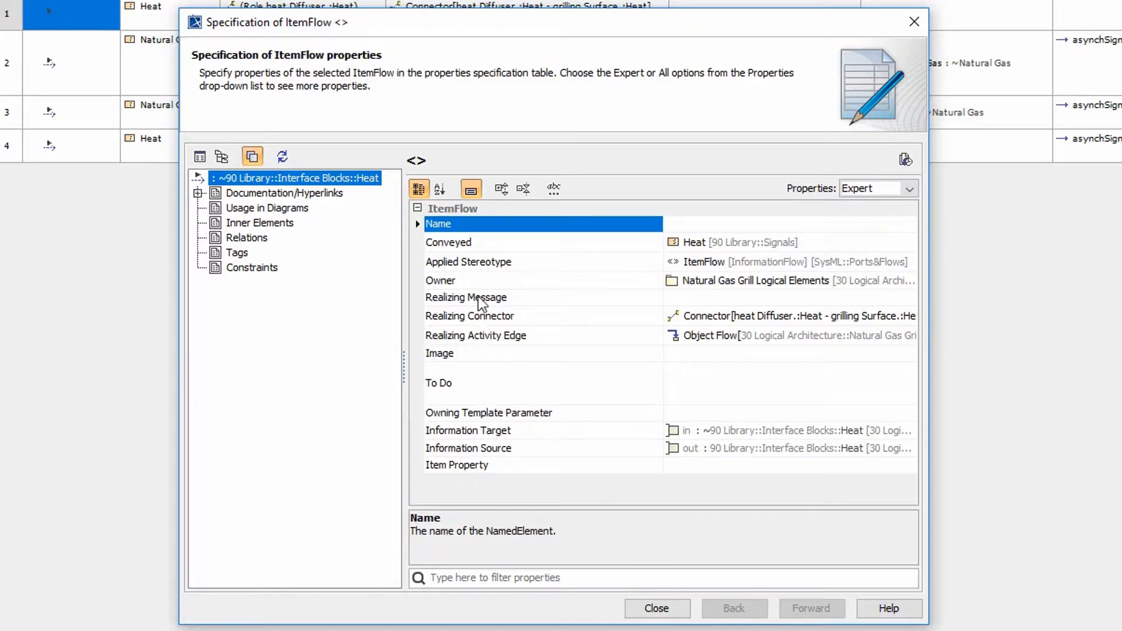
mouse_move(617, 321)
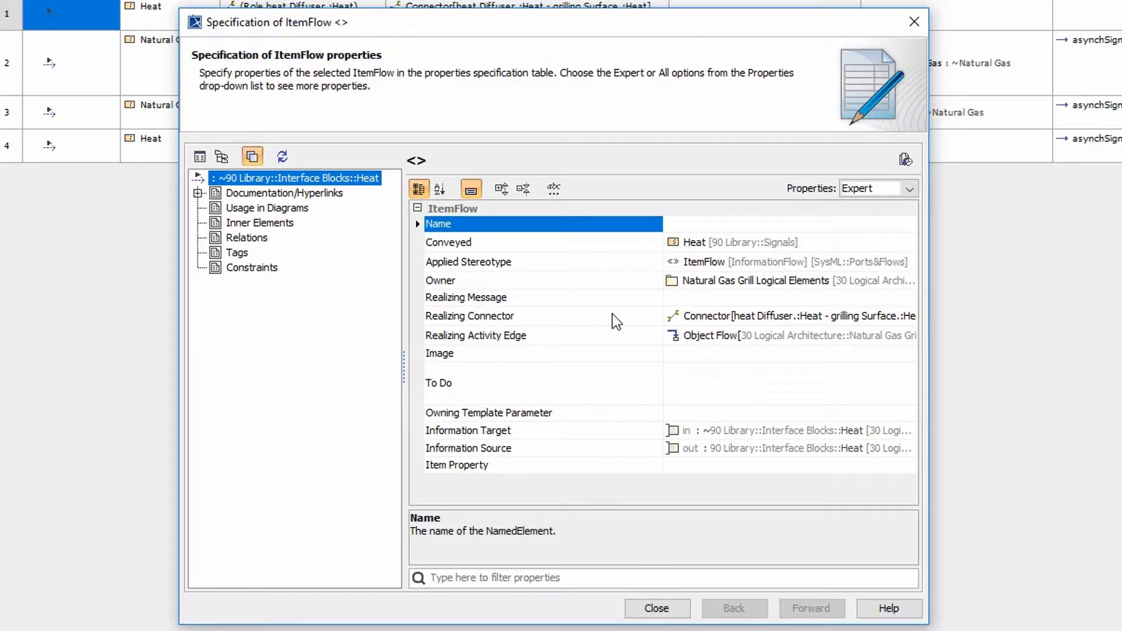
mouse_move(573, 341)
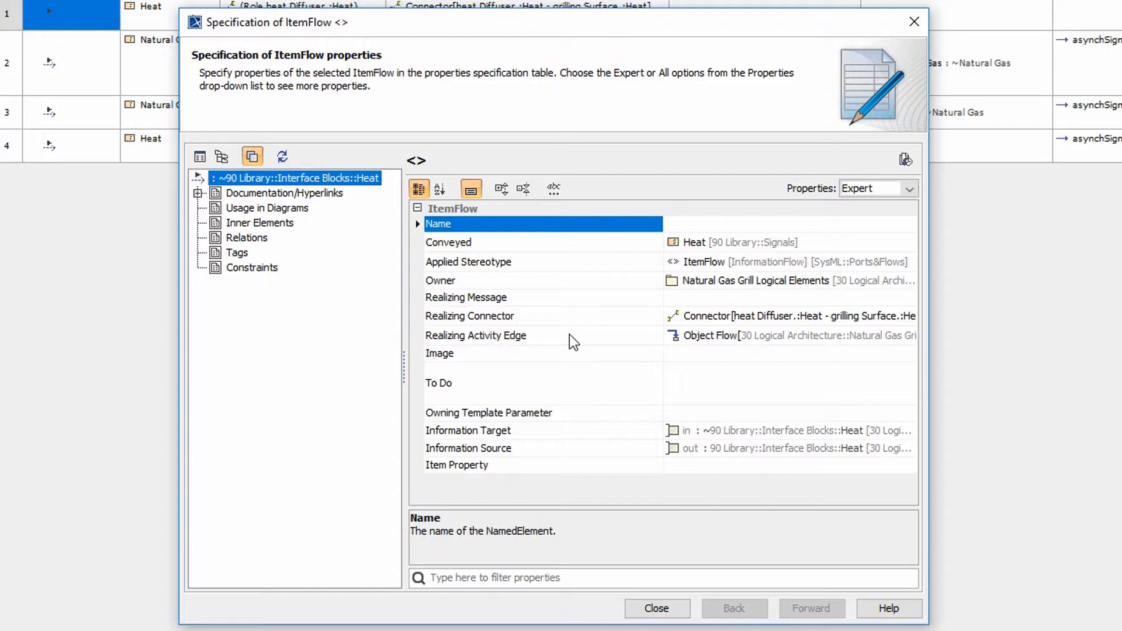